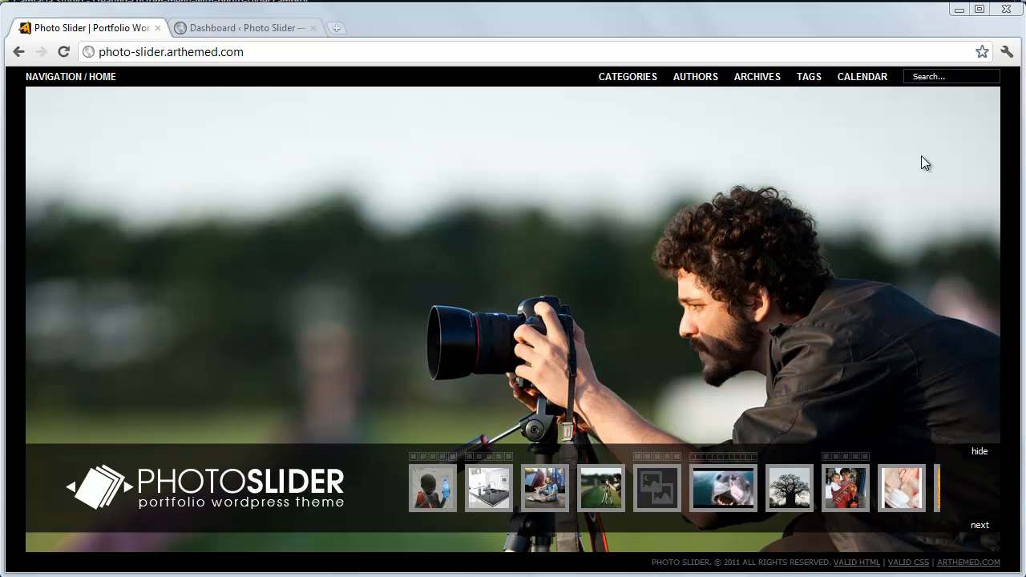
pyautogui.moveTo(269, 45)
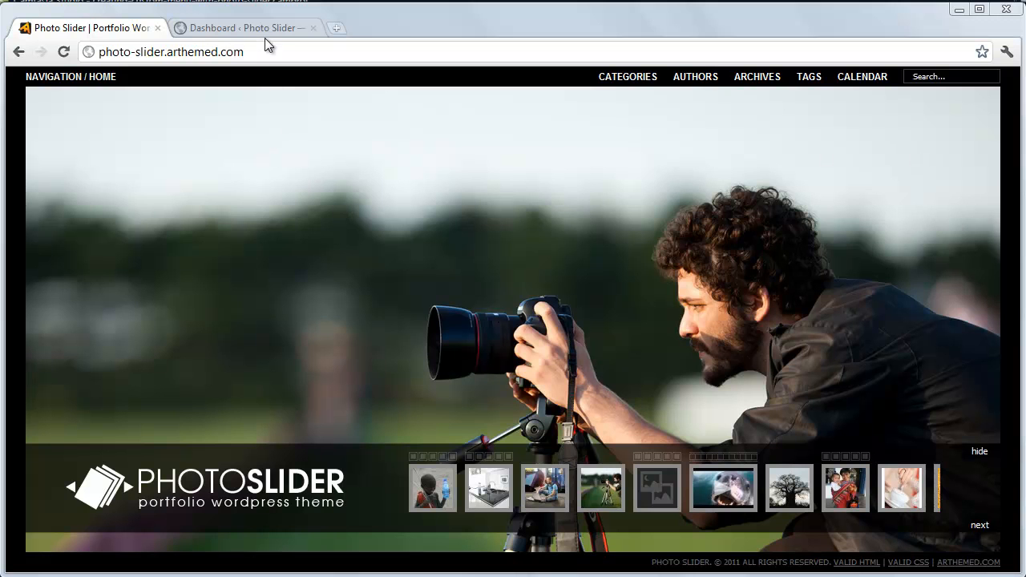
# Go to the admin dashboard and choose Appearance > Menus.
pyautogui.click(241, 28)
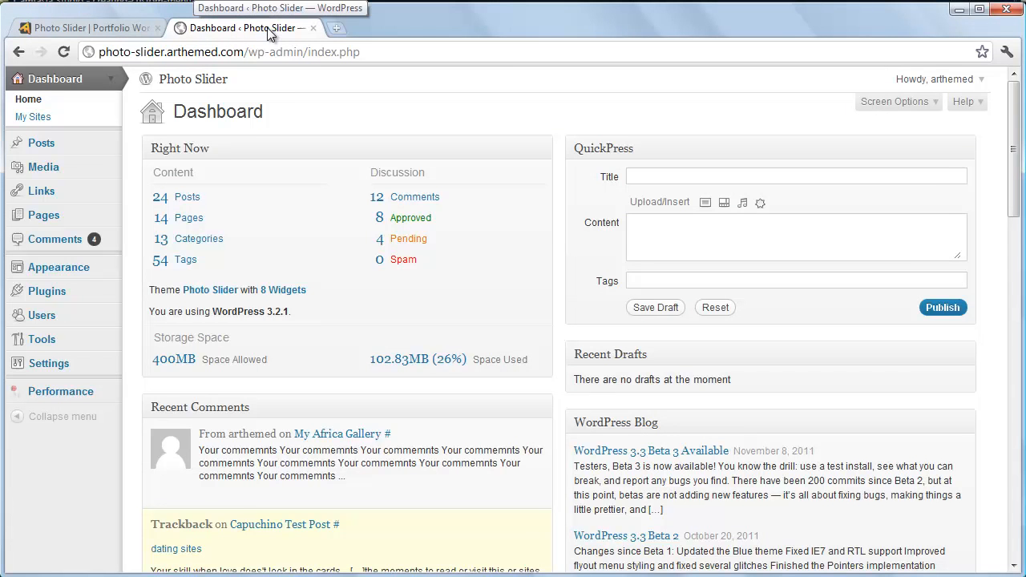
pyautogui.moveTo(59, 267)
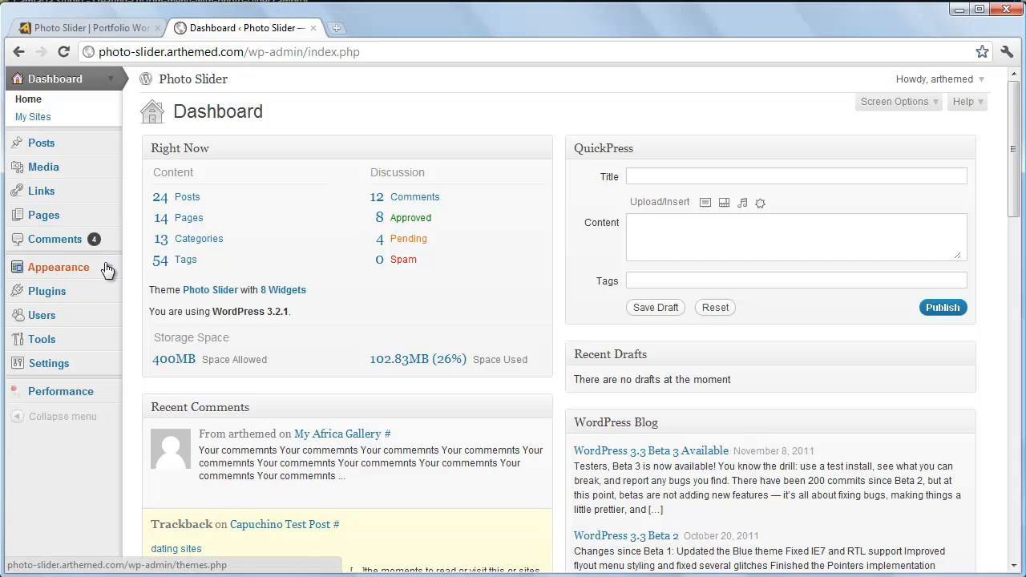
pyautogui.click(59, 267)
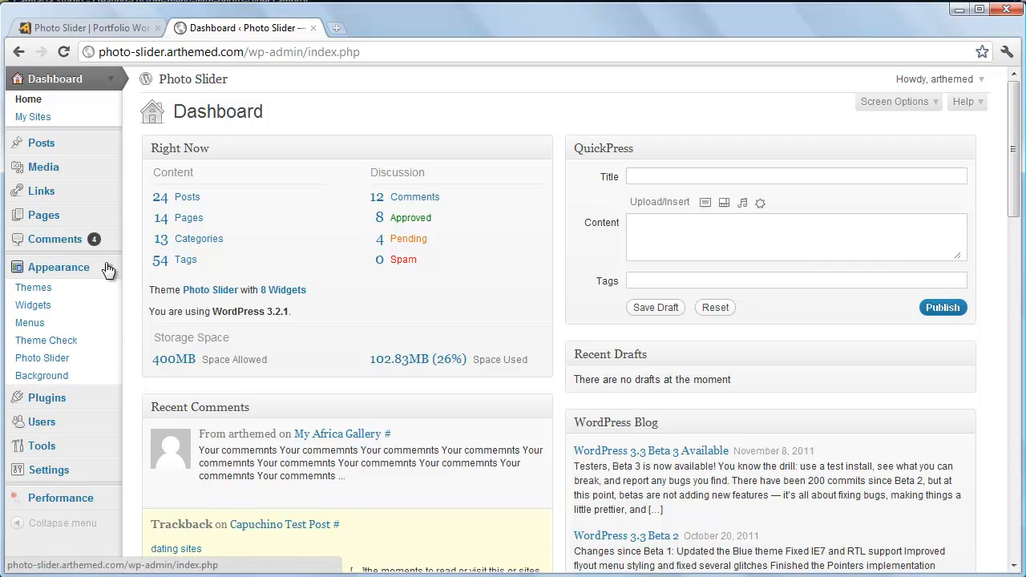
pyautogui.click(30, 322)
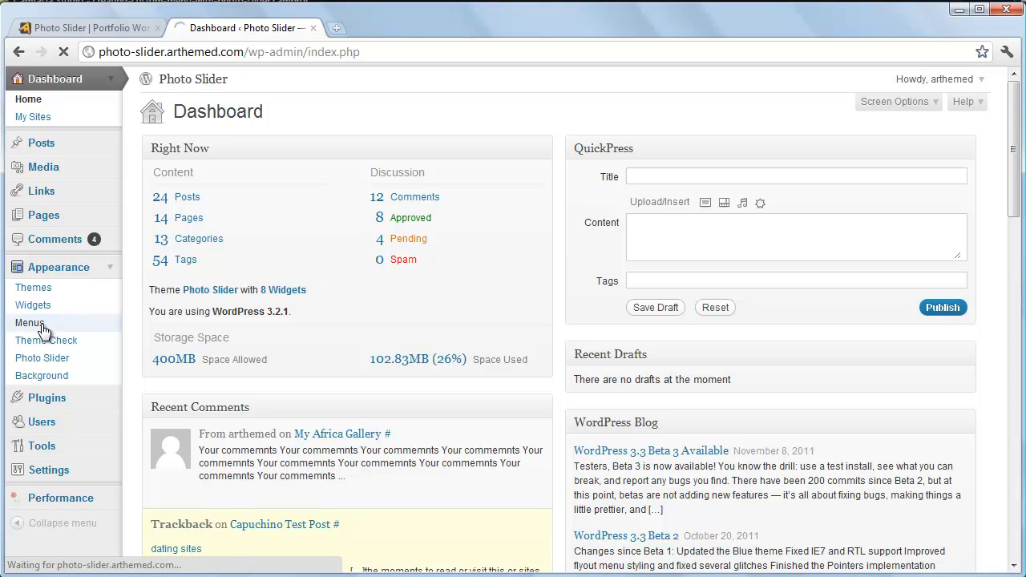
# Load the Menus page to review the Main Menu's nested items.
pyautogui.click(30, 322)
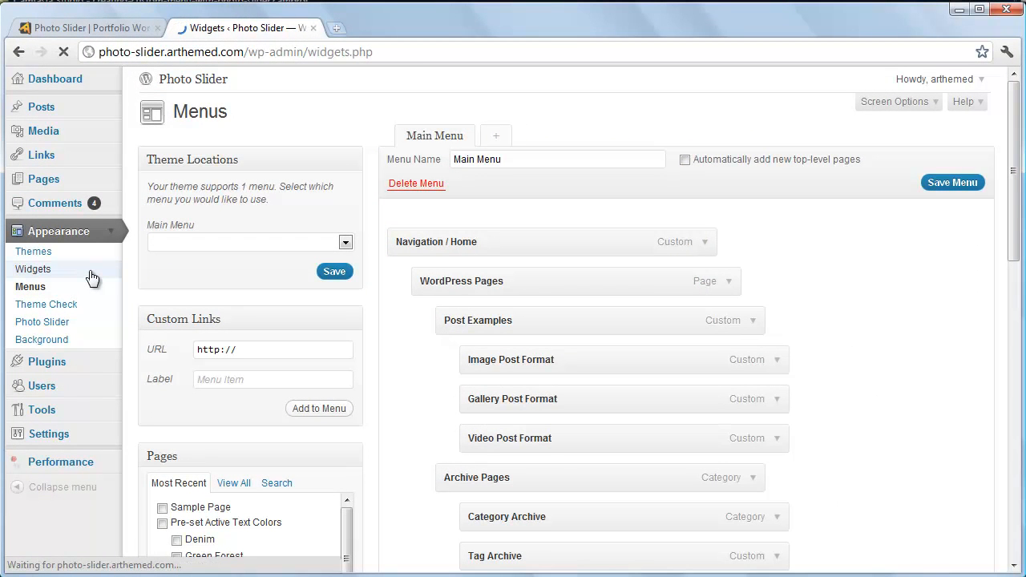
# Add a Custom Menu widget to the Top Bar Left sidebar on the Widgets page.
pyautogui.click(33, 269)
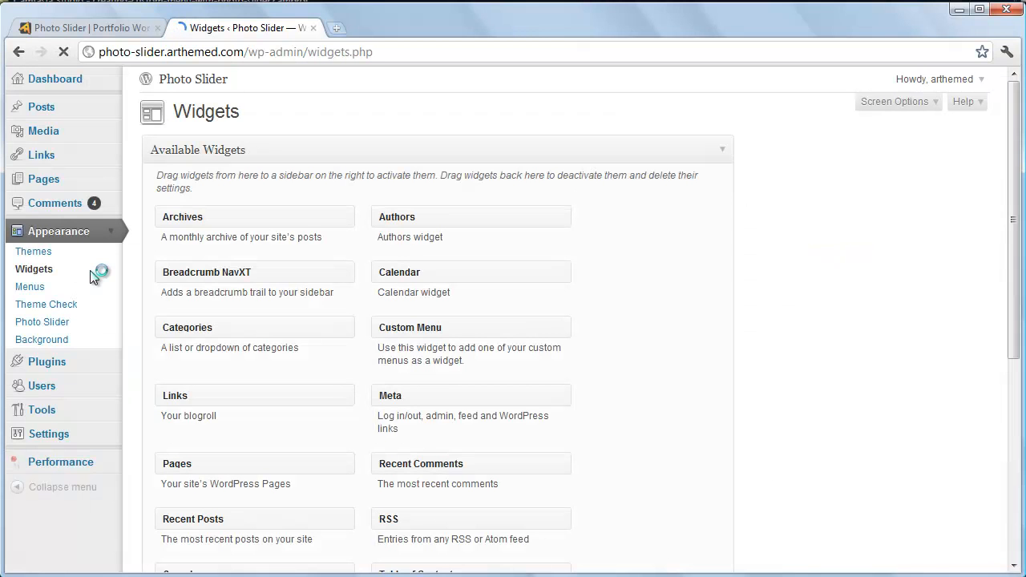
pyautogui.click(34, 268)
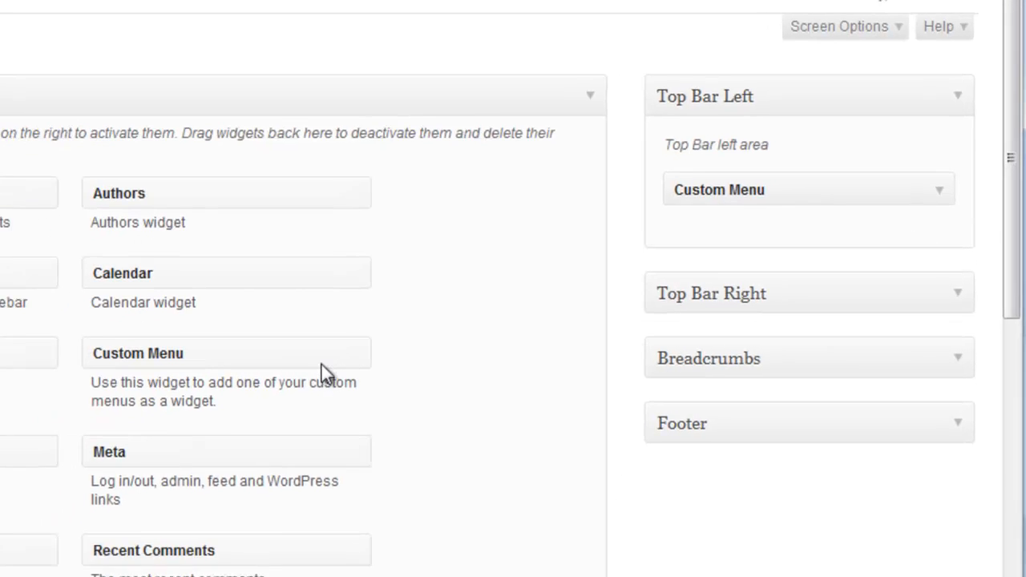
pyautogui.click(956, 160)
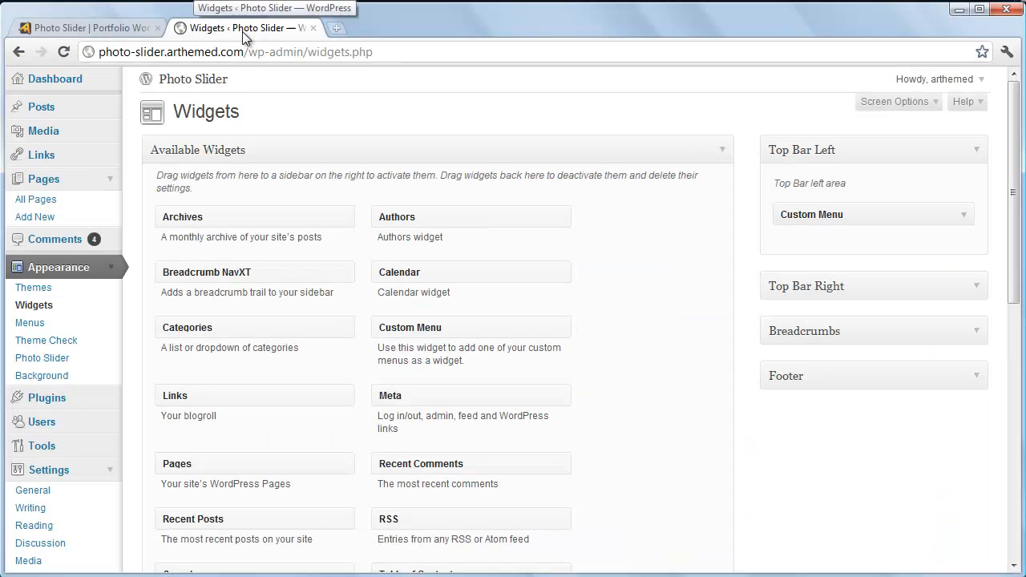
pyautogui.moveTo(287, 99)
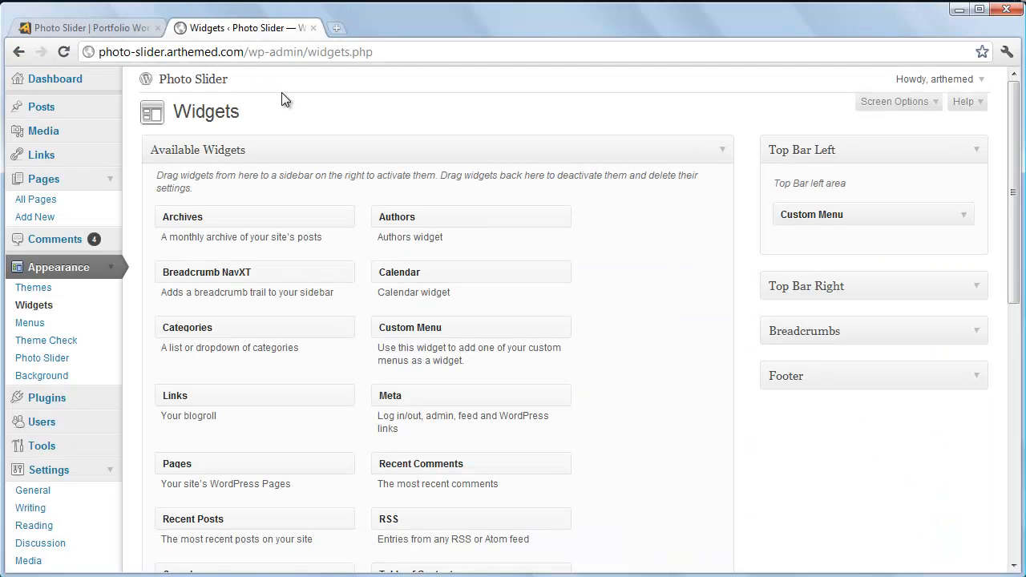
# Reload the live Photo Slider homepage to show the new top-bar dropdown menu.
pyautogui.click(88, 27)
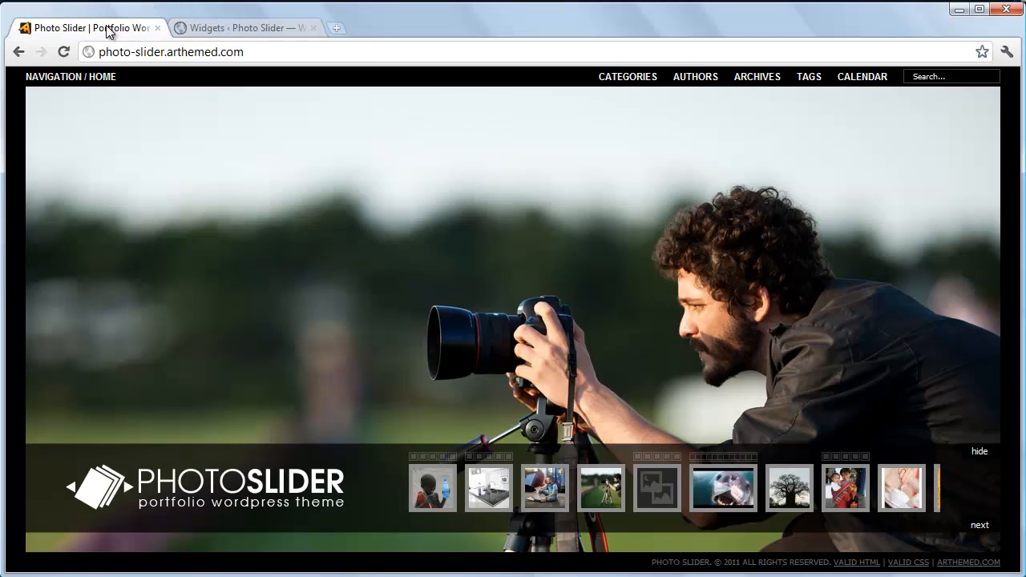
pyautogui.click(63, 51)
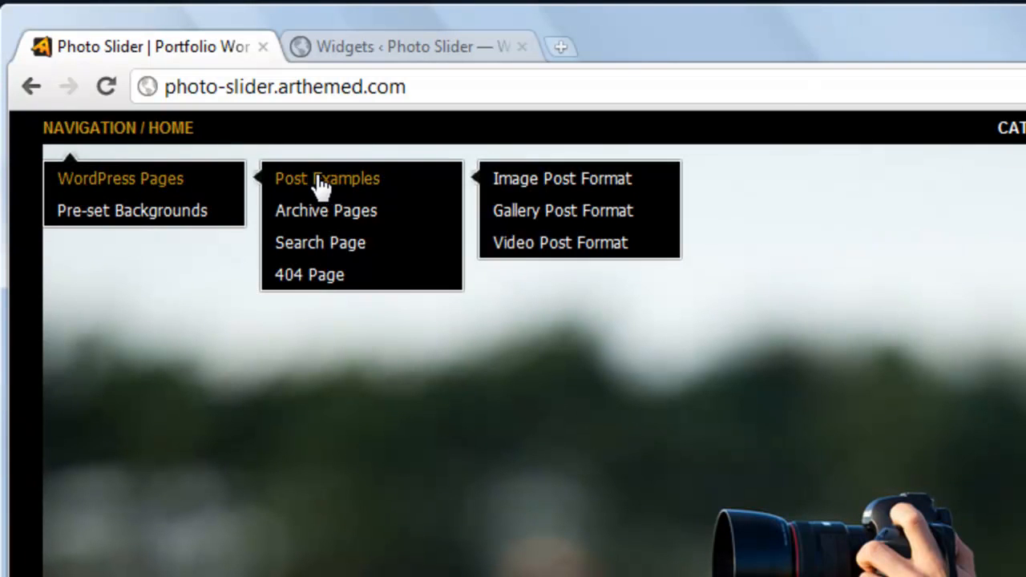
pyautogui.moveTo(634, 193)
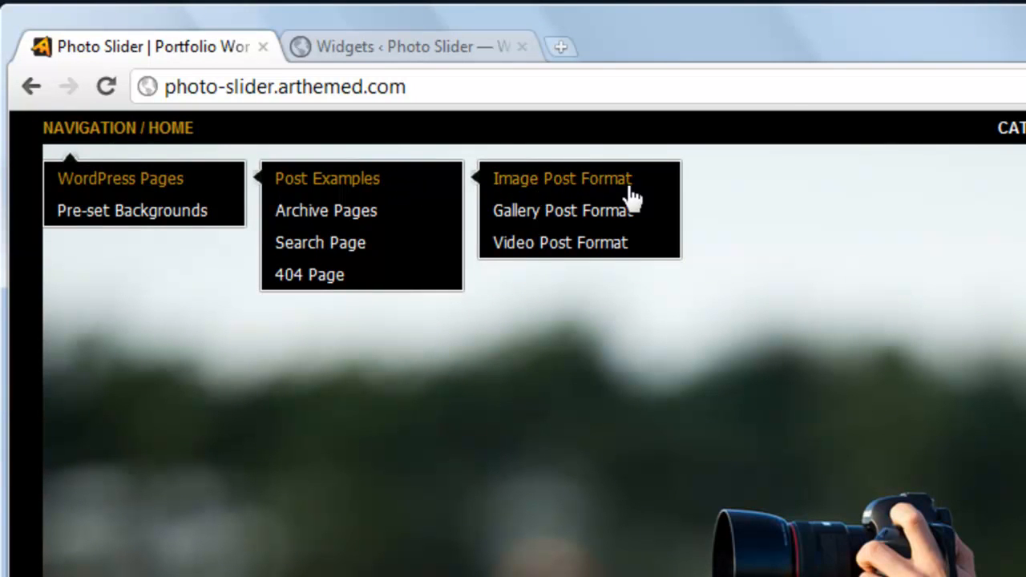
pyautogui.moveTo(569, 185)
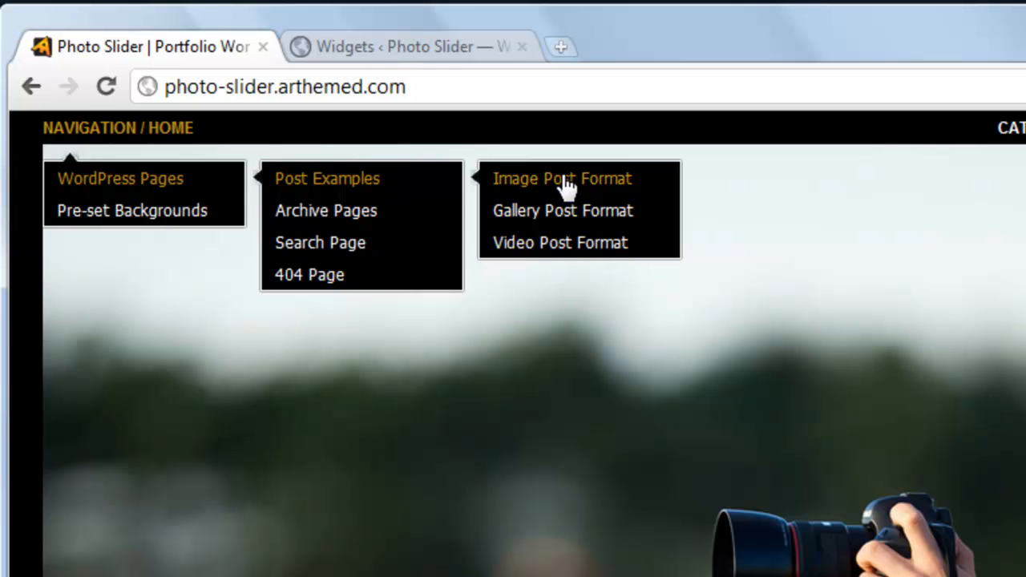